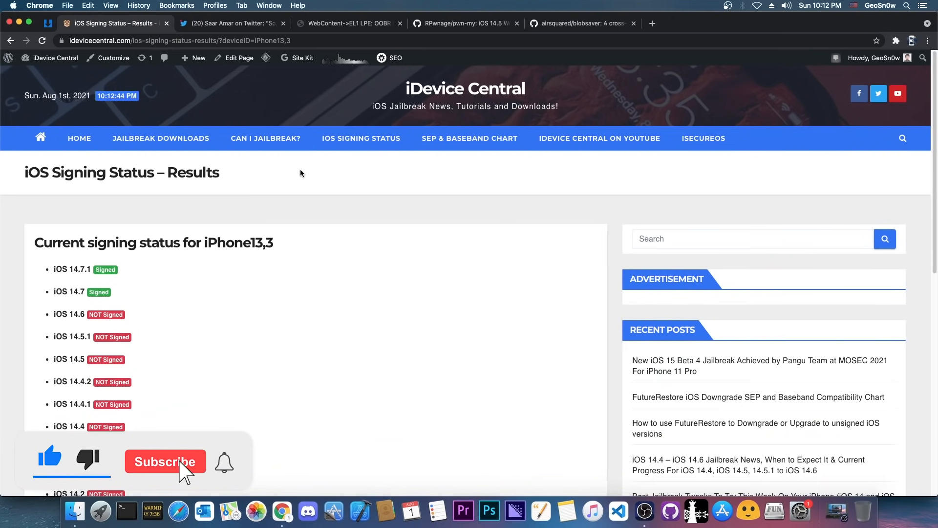
# Read Saar Amar's IOMobileFramebuffer LPE write-up down to its Exploit section on the OOB read.
pyautogui.click(165, 461)
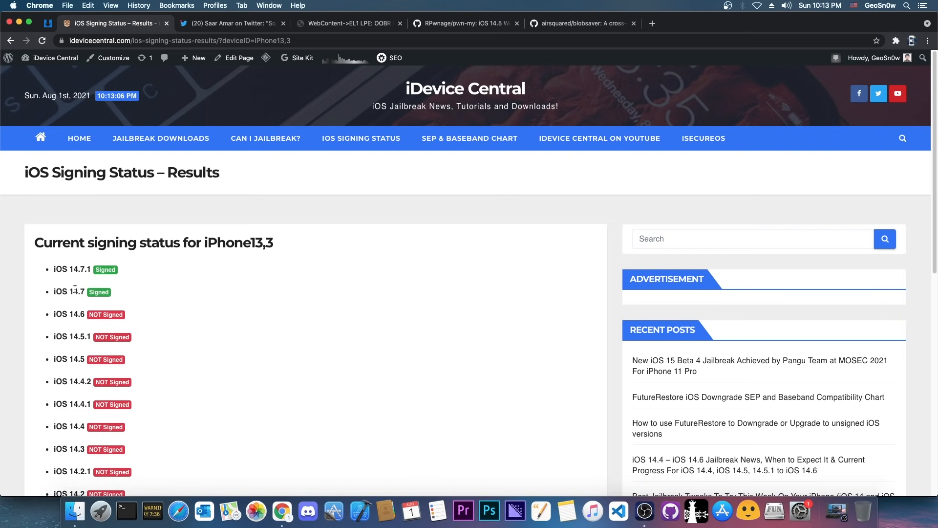
pyautogui.doubleClick(73, 291)
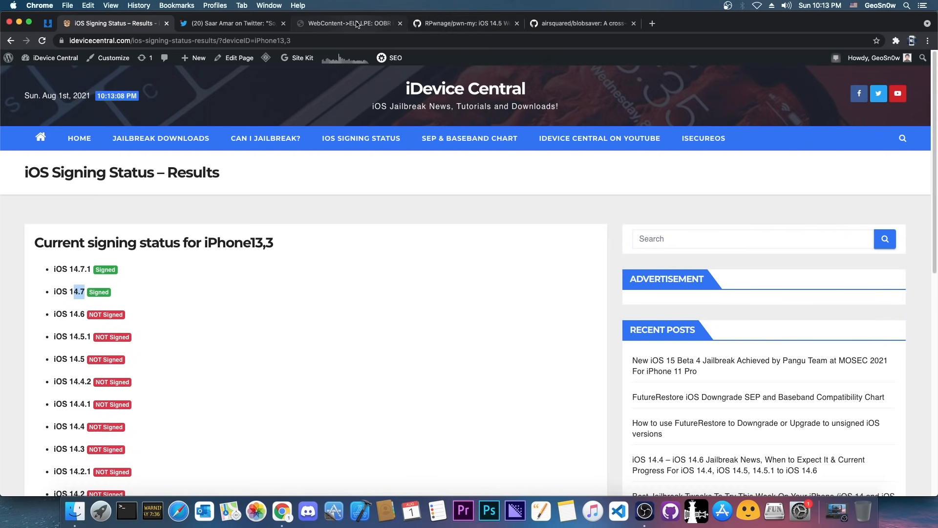
pyautogui.click(348, 23)
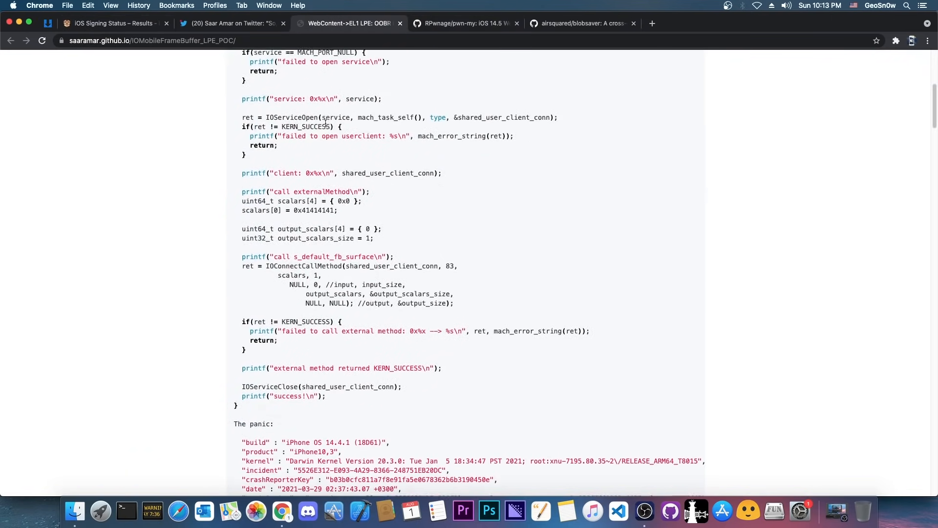
pyautogui.click(231, 23)
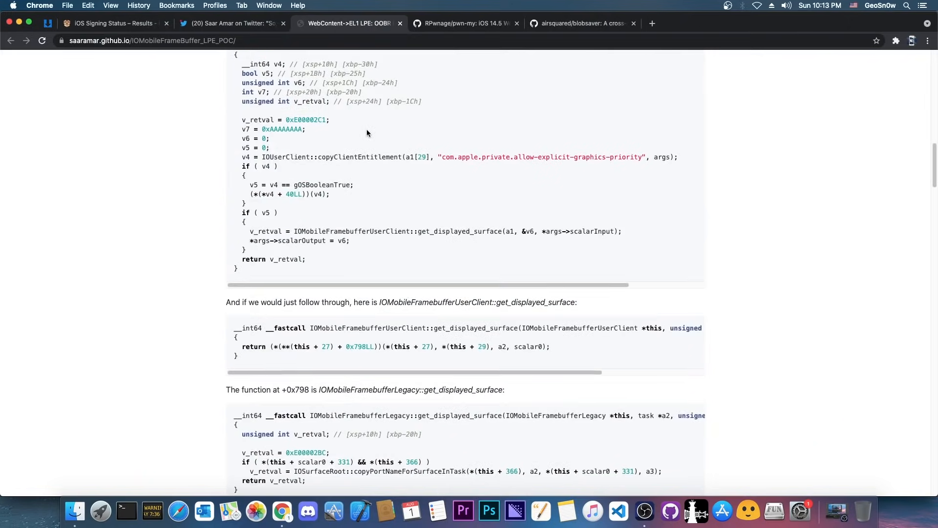
pyautogui.scroll(-3)
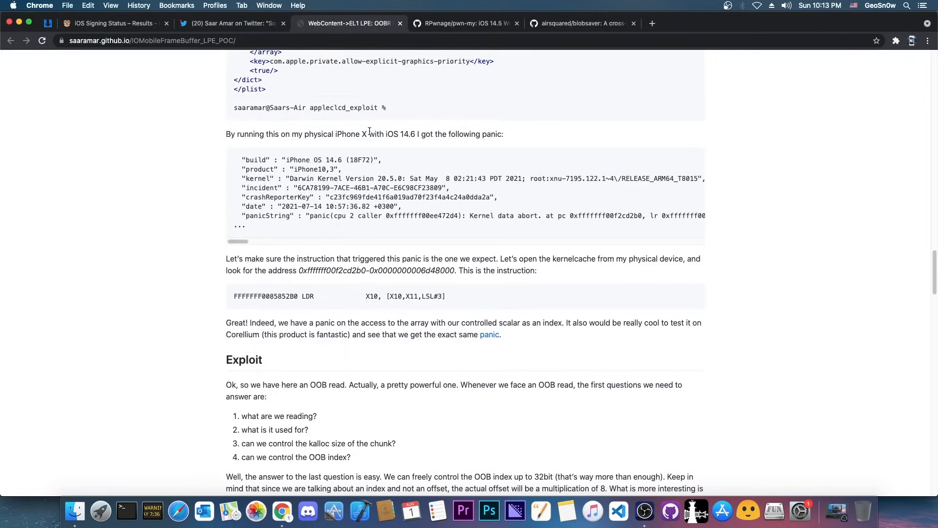
pyautogui.scroll(-3)
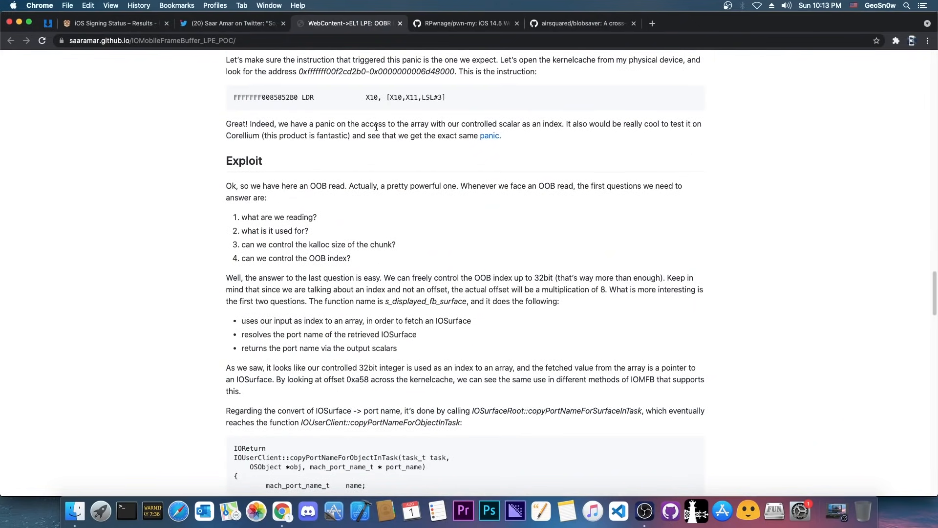
# Skim the RPwnage pwn-my iOS 14.5 jailbreak README, then return to the iPhone13,3 signing status.
pyautogui.click(463, 23)
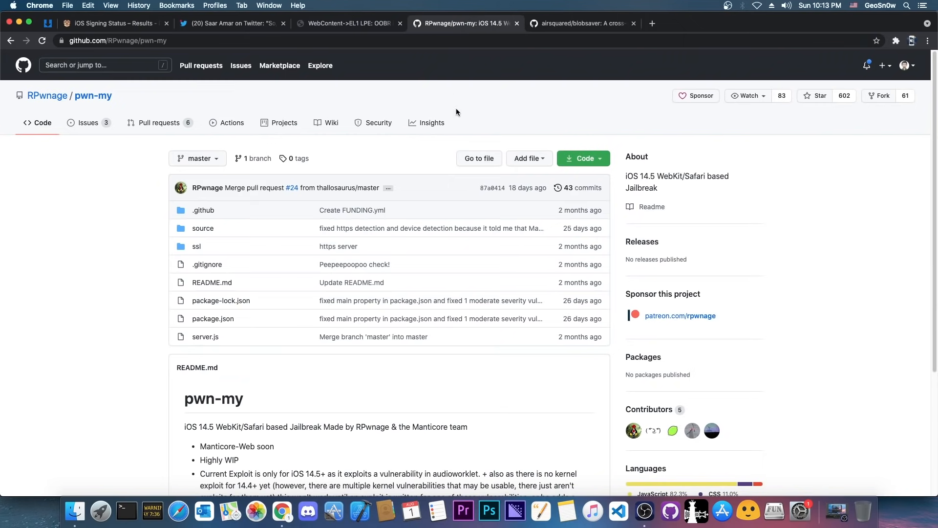
pyautogui.scroll(-3)
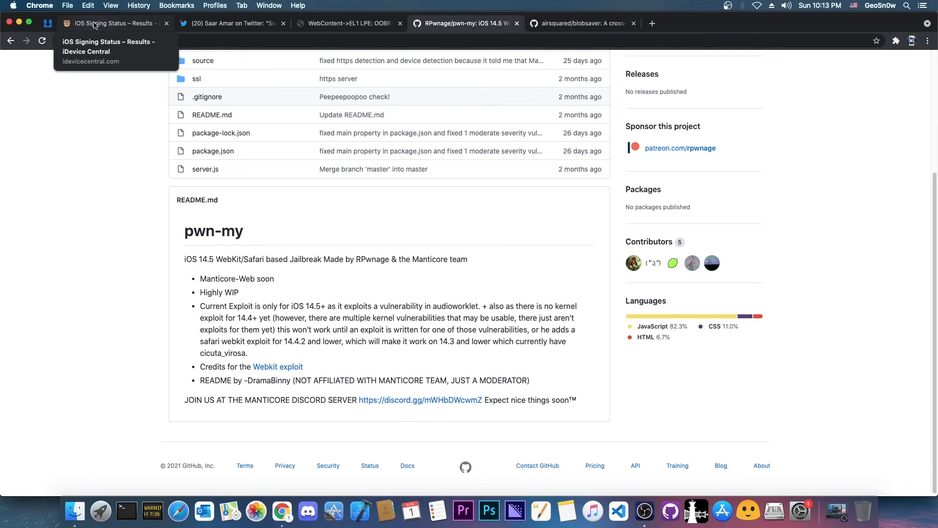
pyautogui.click(110, 22)
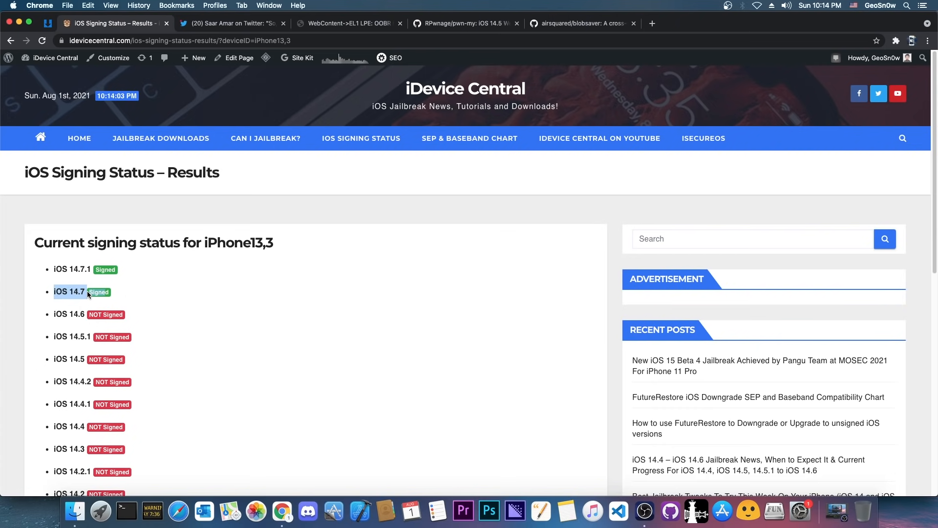
pyautogui.moveTo(95, 281)
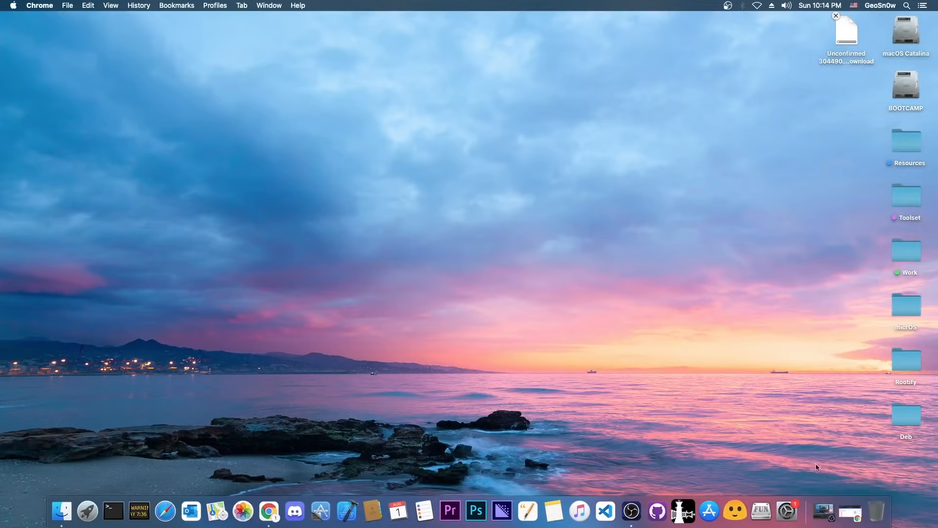
# Launch blobsaver from the Dock with its save location set to the Blobs folder.
pyautogui.click(735, 510)
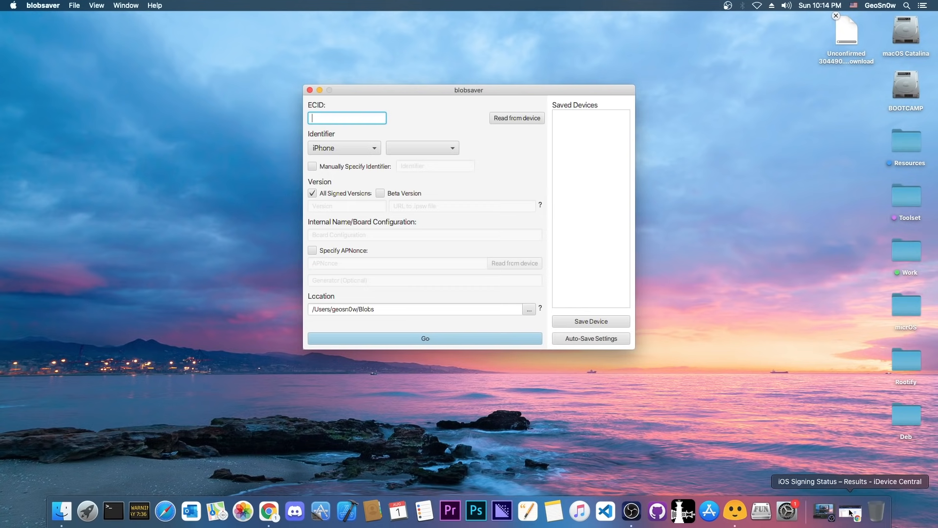
pyautogui.moveTo(553, 213)
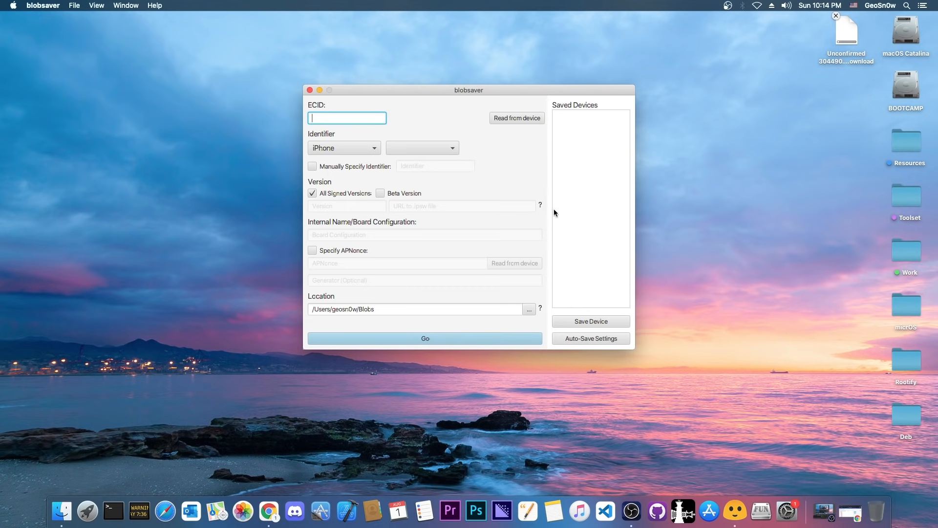
pyautogui.moveTo(468, 90); pyautogui.dragTo(469, 129)
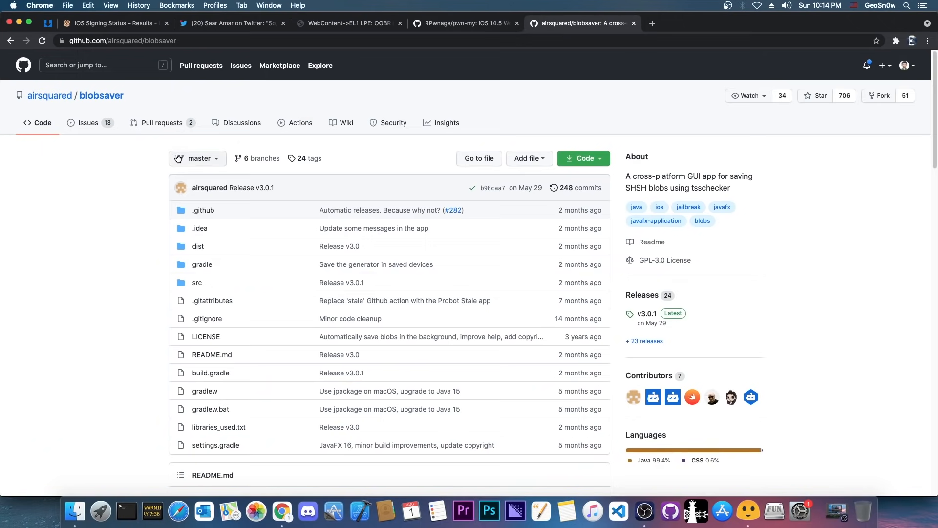
# View the blobsaver v3.0.1 release assets: dmg, exe, rpm, tar.gz and deb downloads.
pyautogui.scroll(-3)
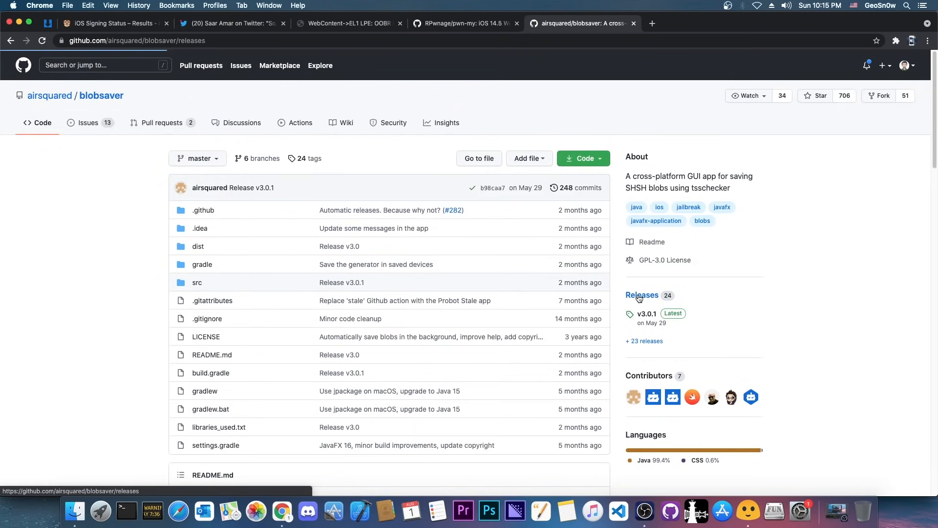
pyautogui.click(641, 295)
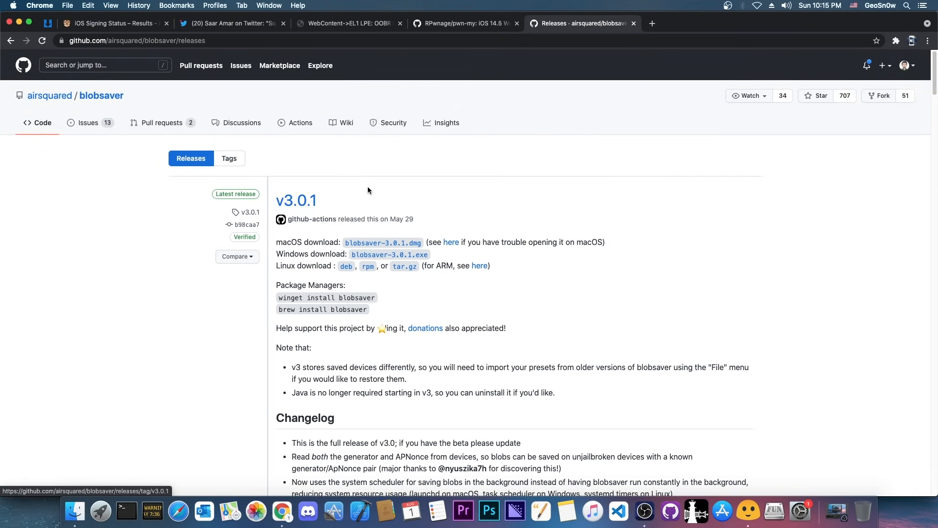
pyautogui.scroll(-3)
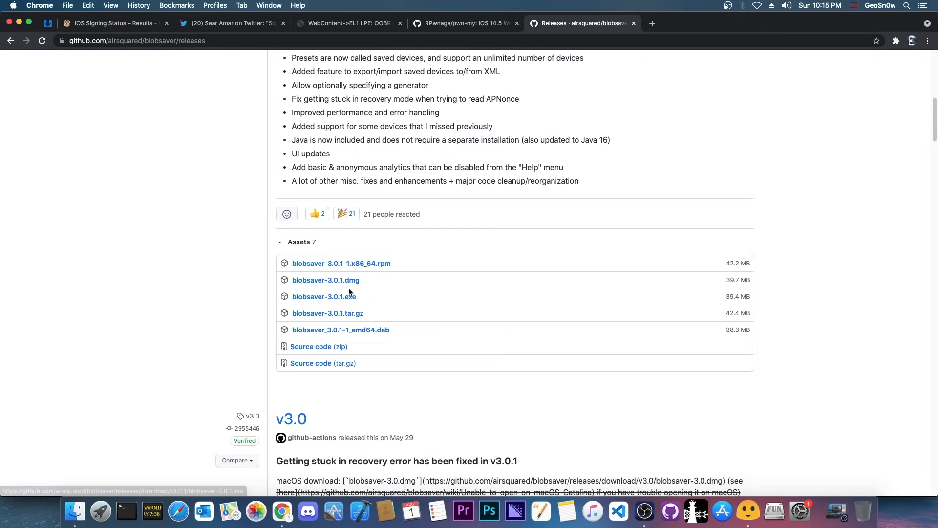
pyautogui.moveTo(324, 296)
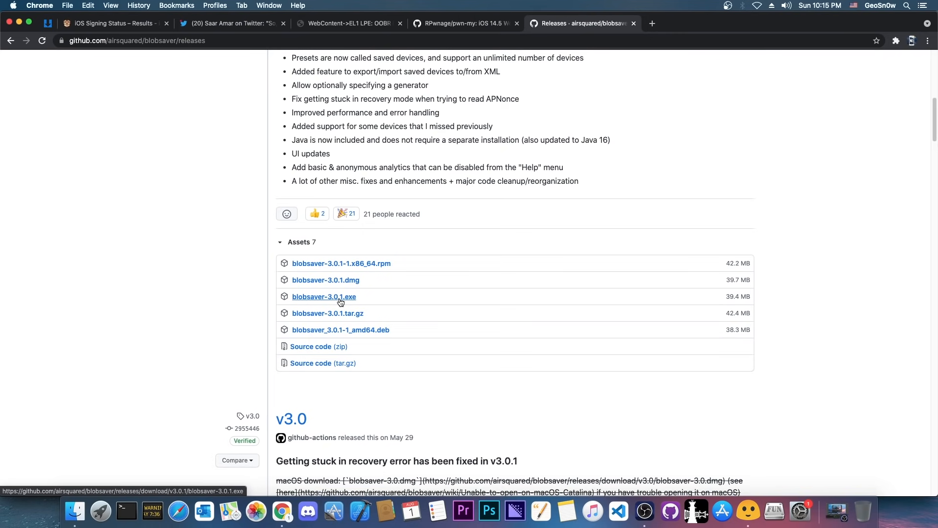
pyautogui.moveTo(344, 302)
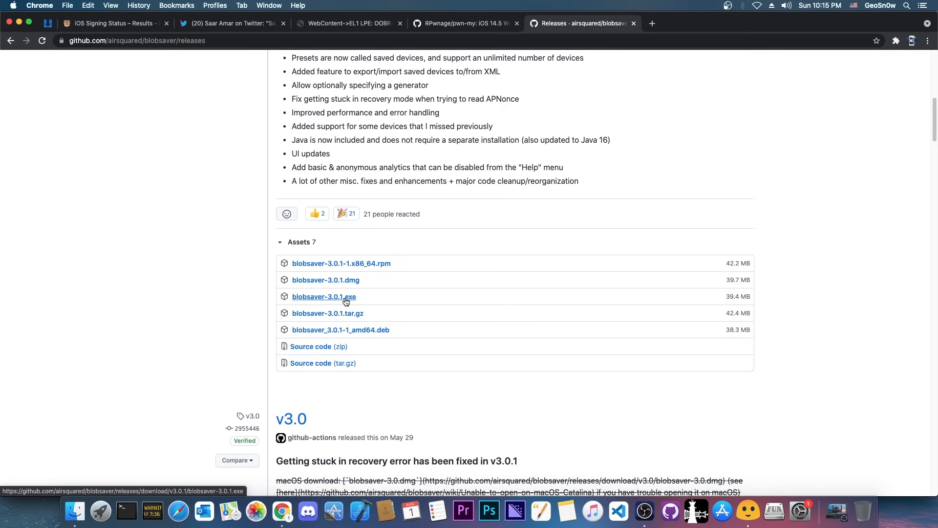
pyautogui.moveTo(318, 320)
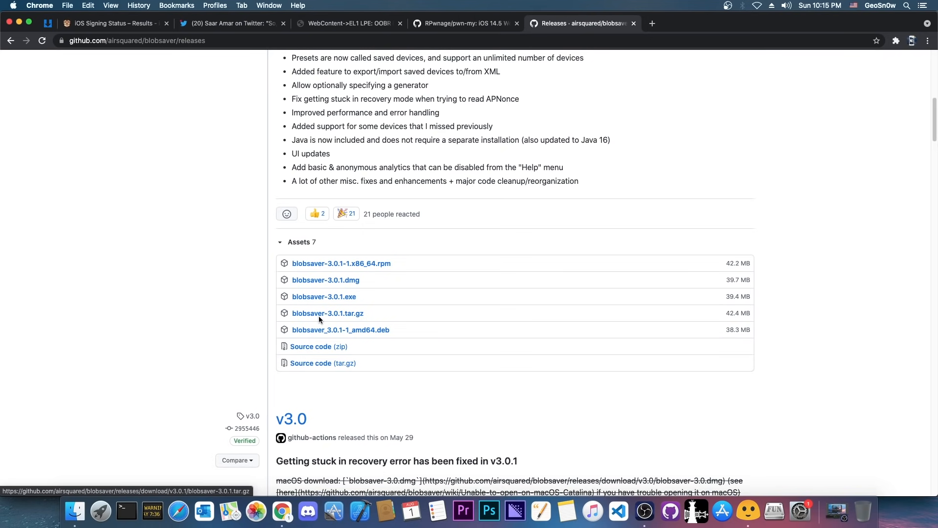
pyautogui.moveTo(386, 334)
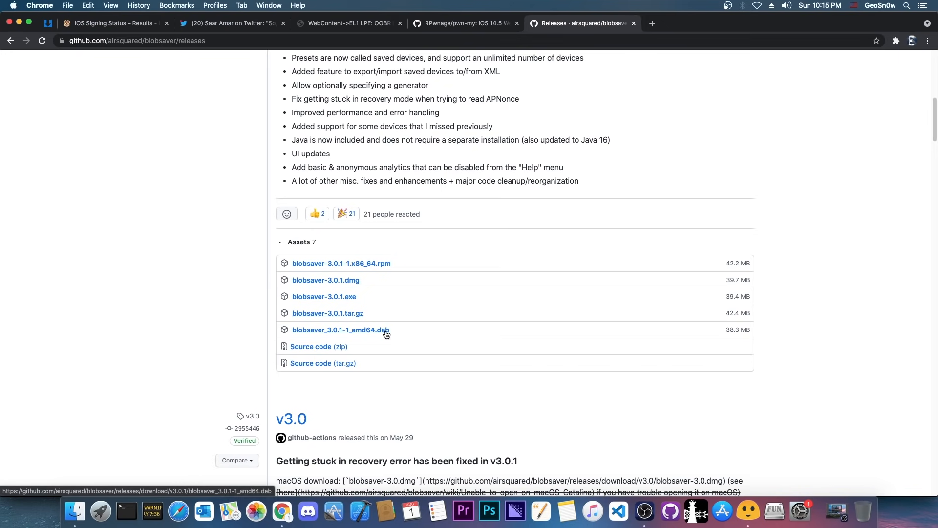
pyautogui.moveTo(325, 280)
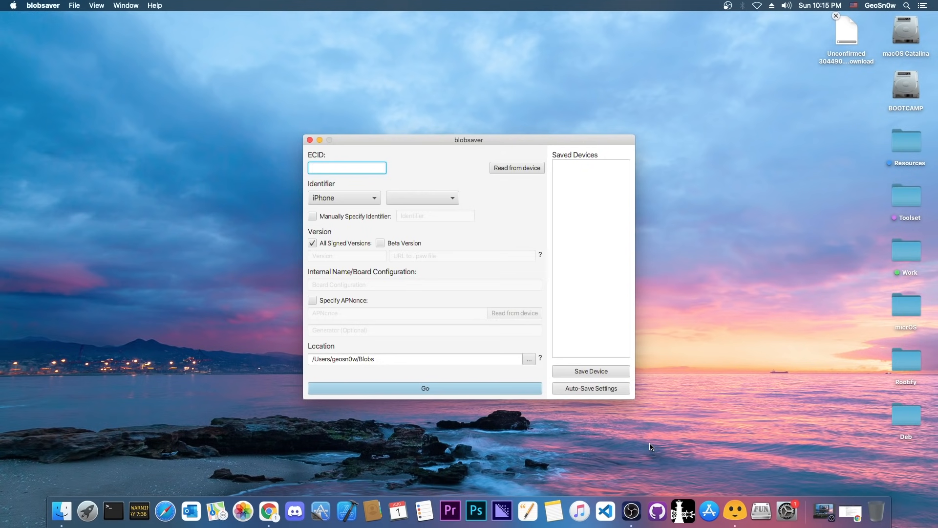
# Focus blobsaver with All Signed Versions checked and /Users/geosn0w/Blobs as location.
pyautogui.click(346, 167)
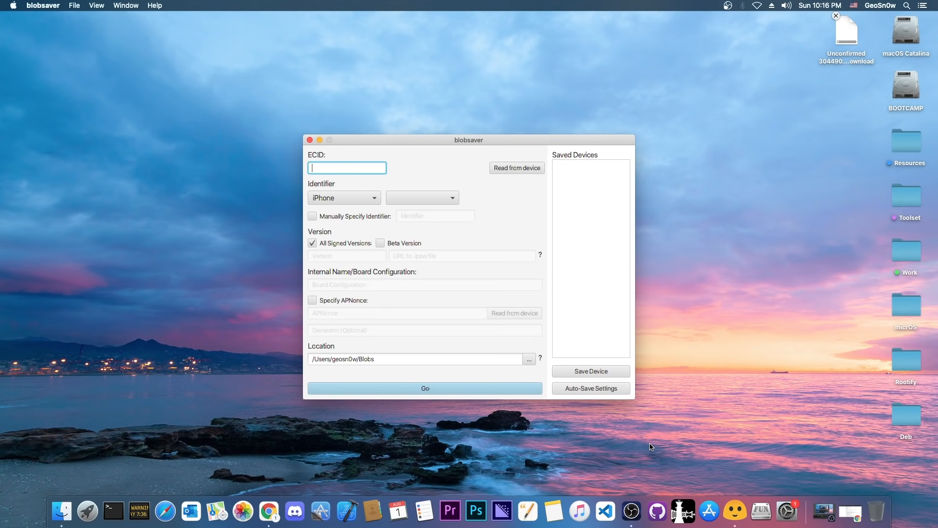
pyautogui.moveTo(785, 439)
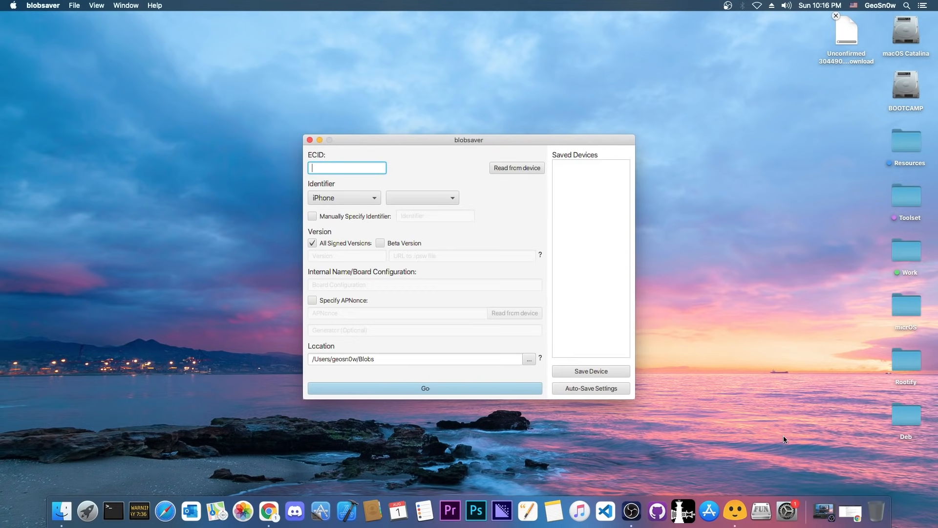
pyautogui.moveTo(846, 511)
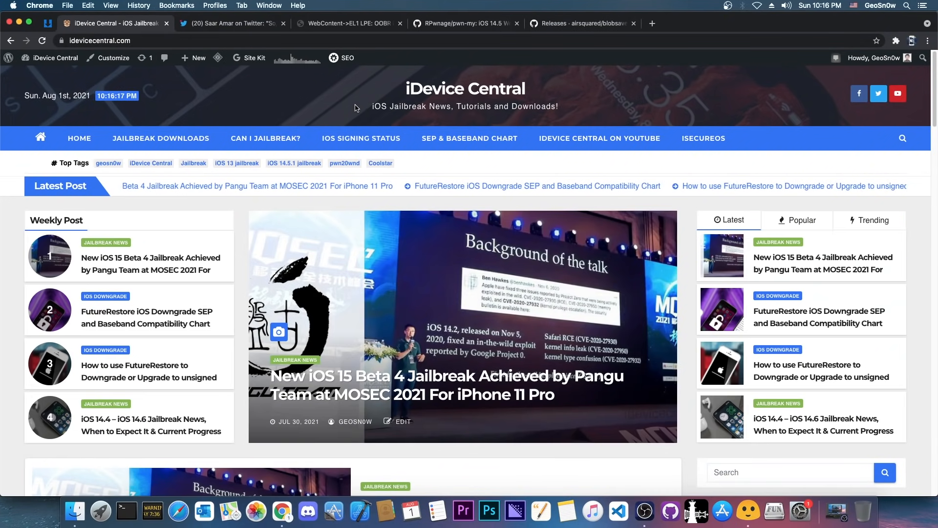
# Find and open the 'How to use FutureRestore to Downgrade or Upgrade to unsigned iOS versions' post.
pyautogui.scroll(-3)
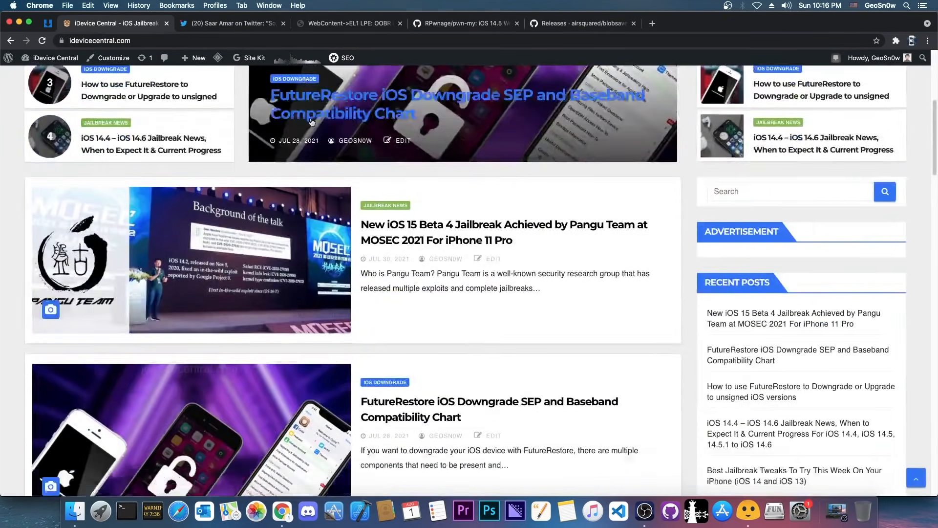
pyautogui.scroll(-3)
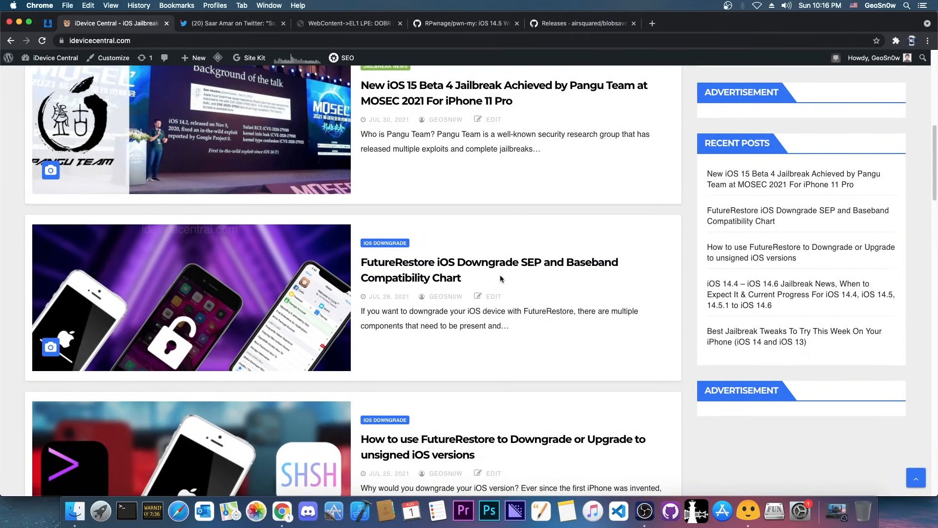
pyautogui.moveTo(435, 276)
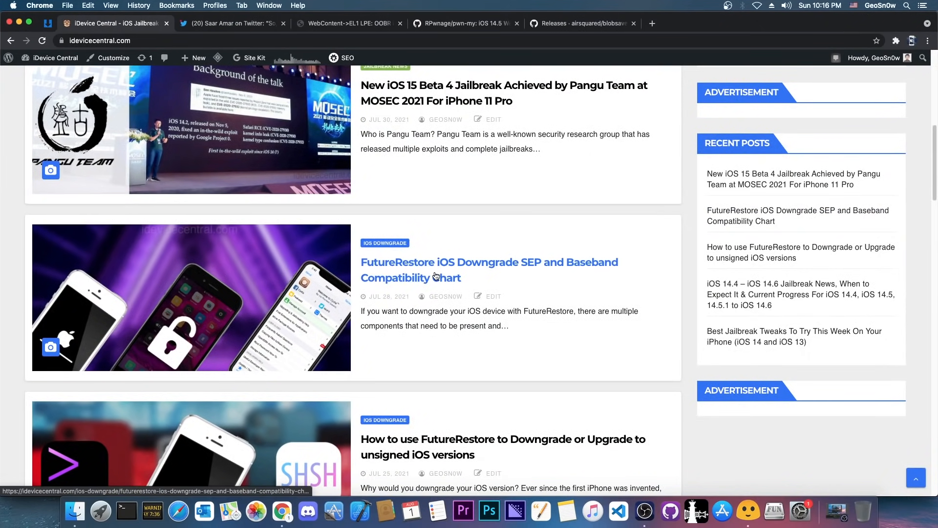
pyautogui.scroll(-3)
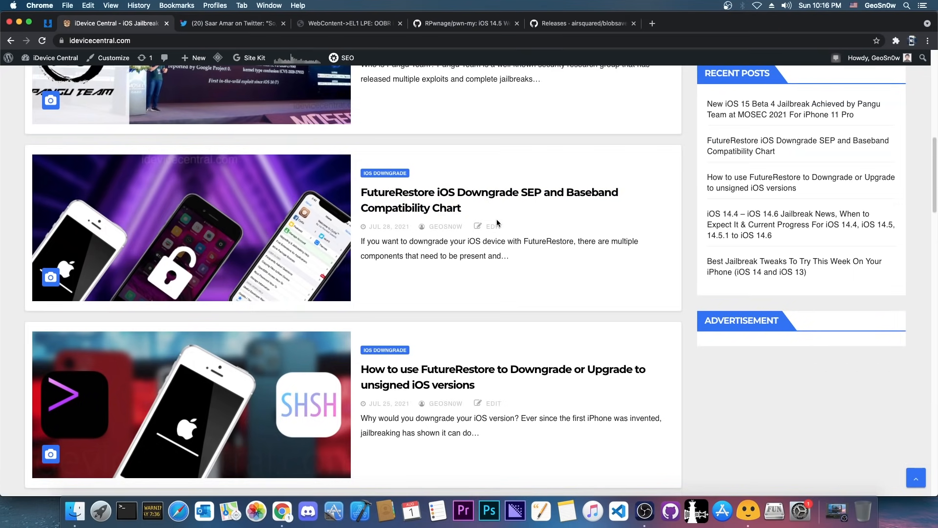
pyautogui.scroll(-3)
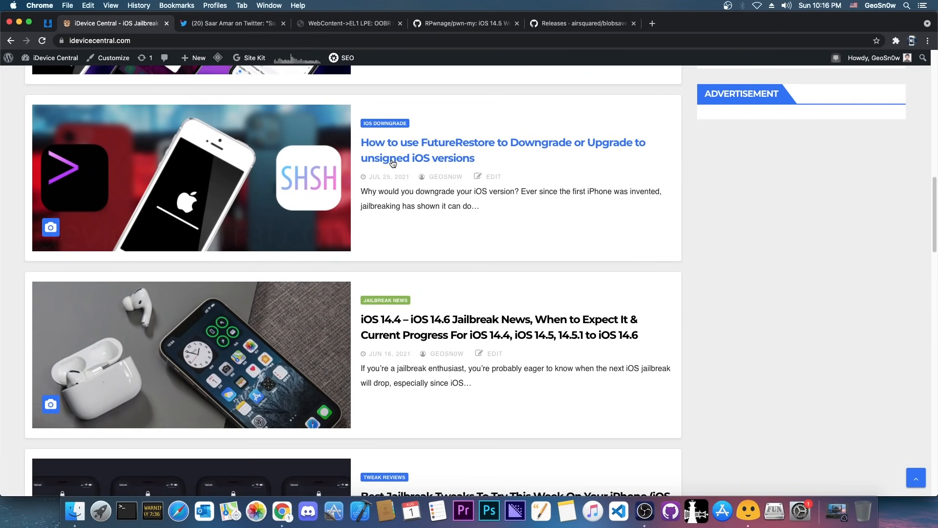
pyautogui.click(503, 149)
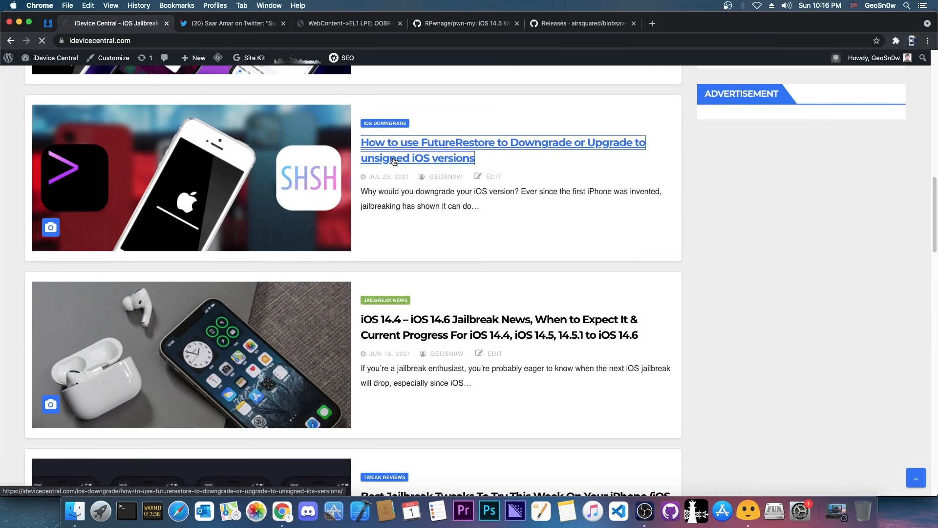
pyautogui.click(503, 149)
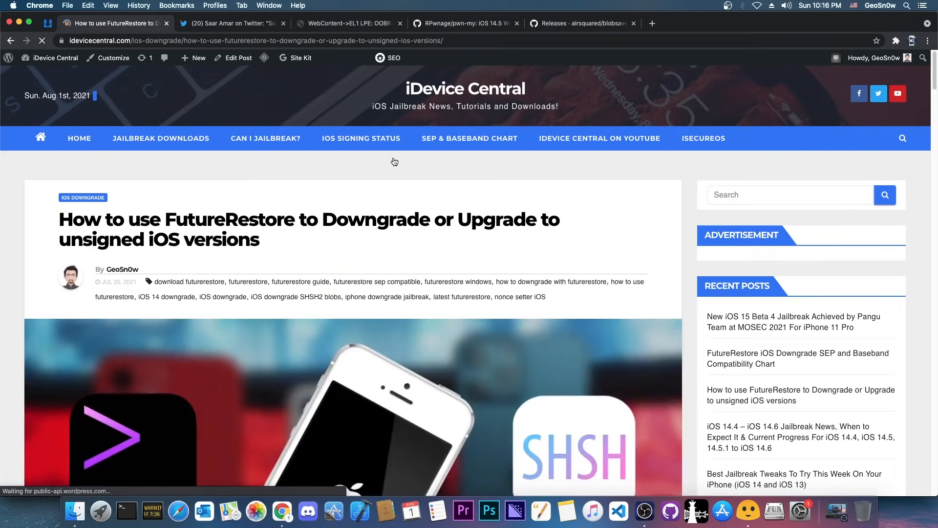
pyautogui.scroll(-3)
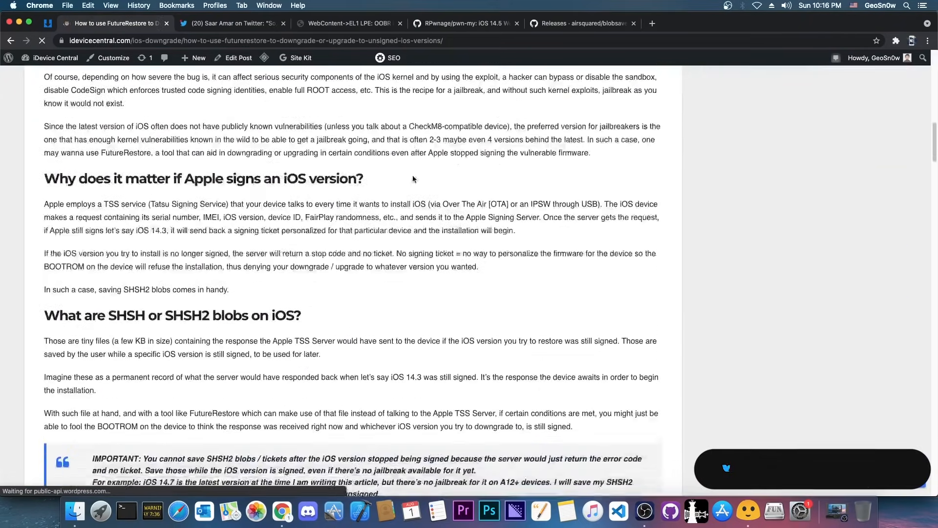
pyautogui.scroll(-3)
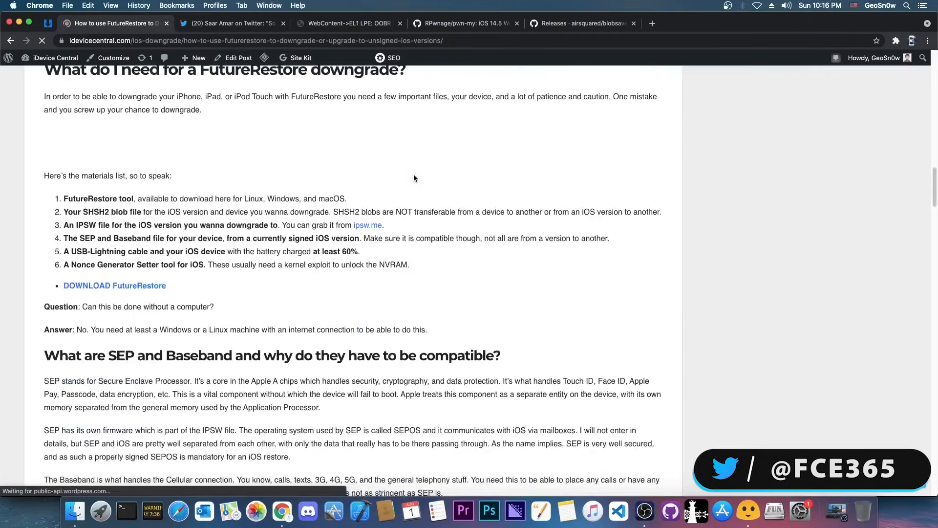
pyautogui.scroll(-3)
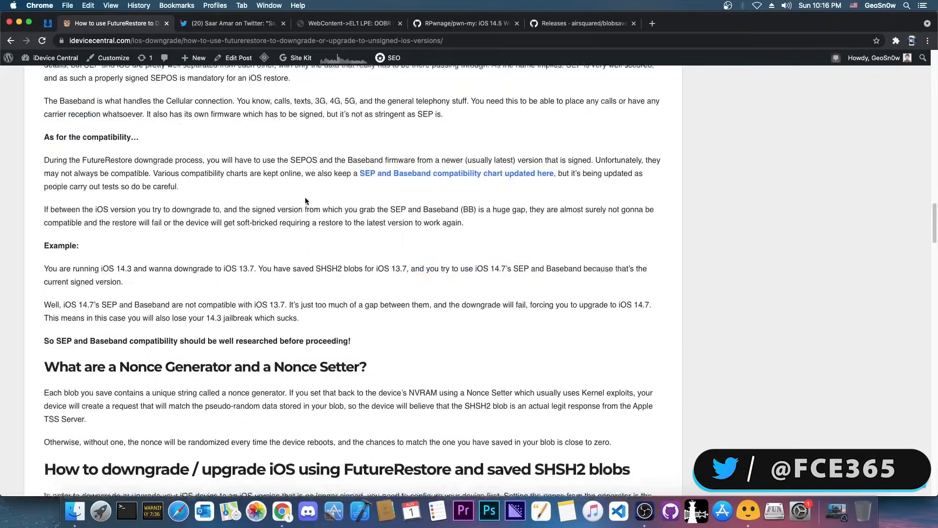
pyautogui.scroll(-3)
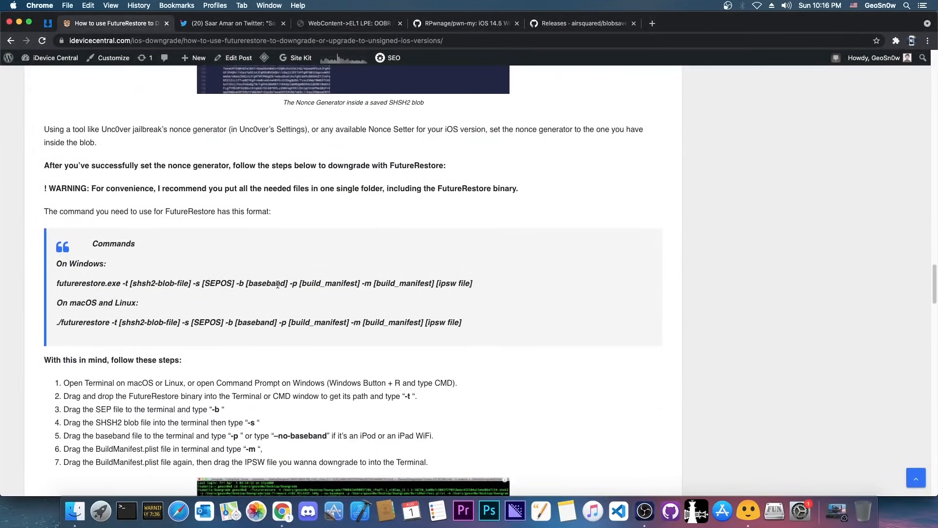
pyautogui.scroll(-3)
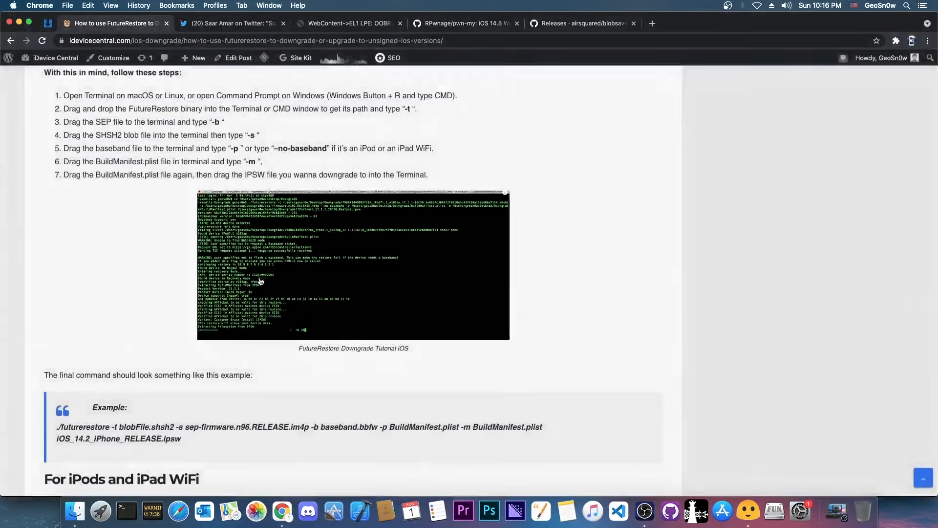
pyautogui.scroll(-3)
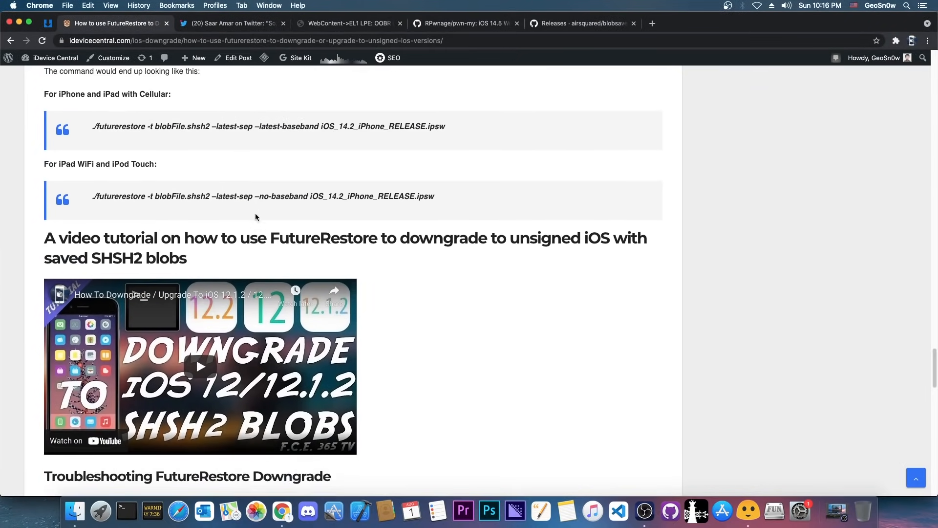
pyautogui.scroll(-3)
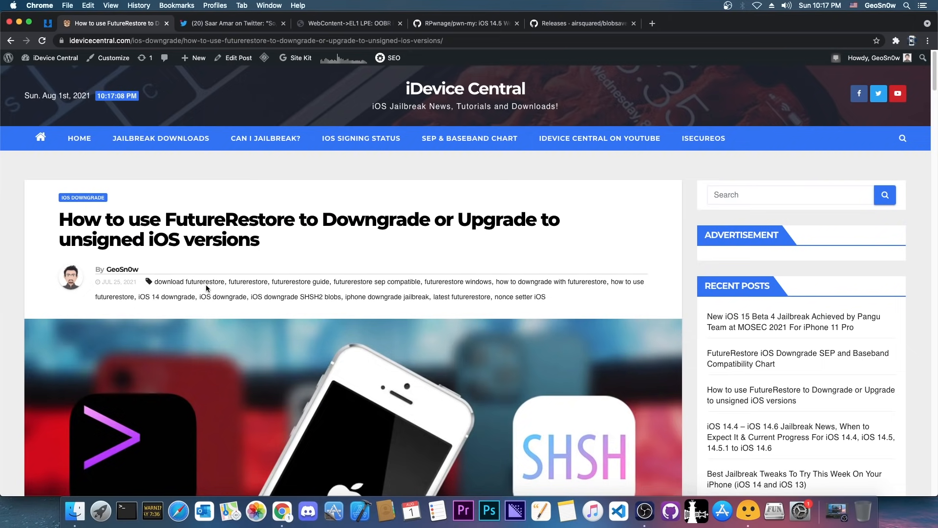
pyautogui.moveTo(362, 138)
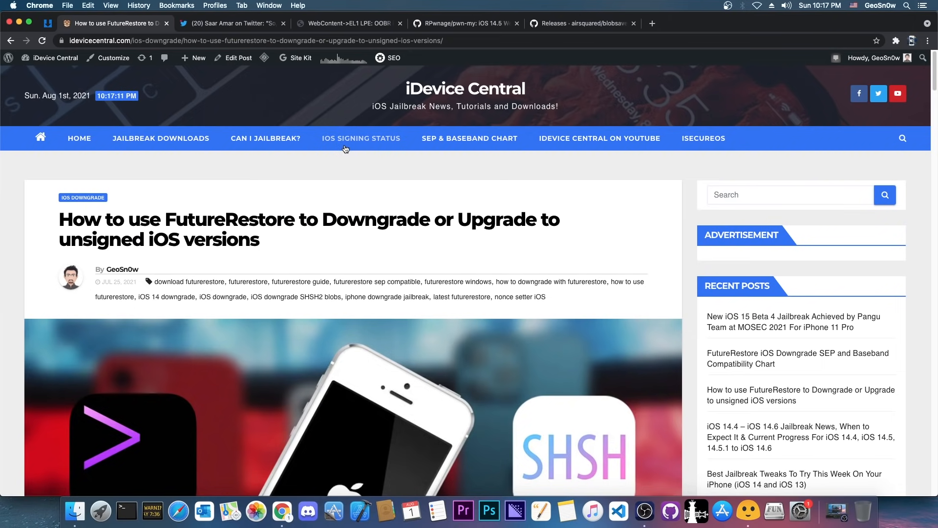
pyautogui.moveTo(459, 145)
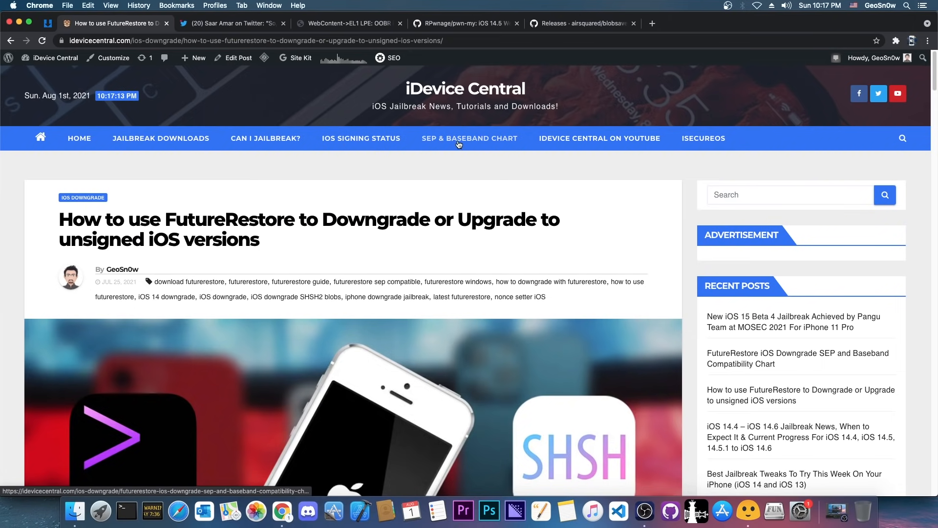
# Review iDevice Central's SEP & Baseband compatibility chart and its iOS version ranges.
pyautogui.click(470, 138)
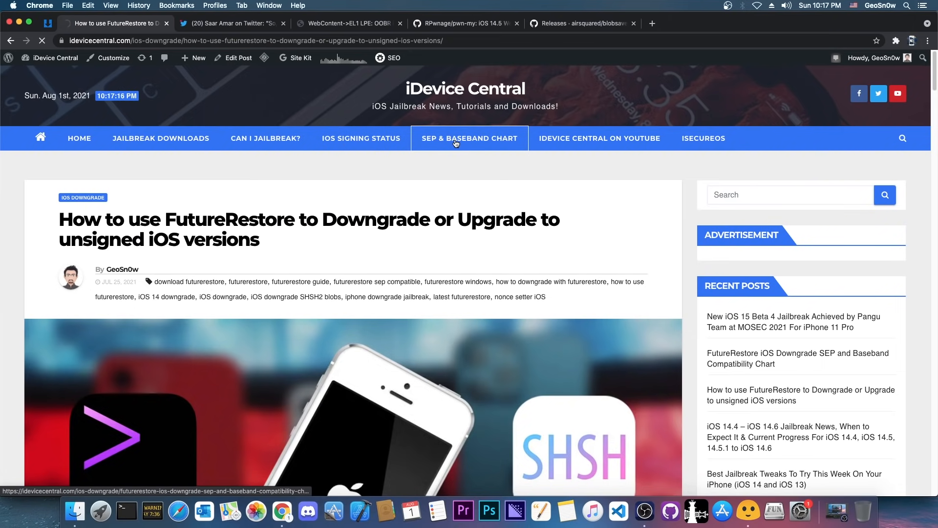
pyautogui.click(469, 138)
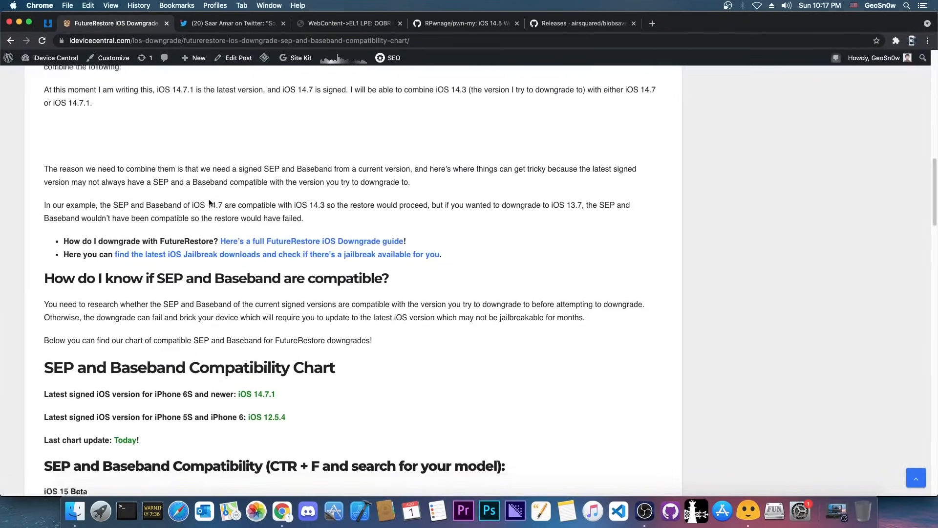
pyautogui.scroll(-3)
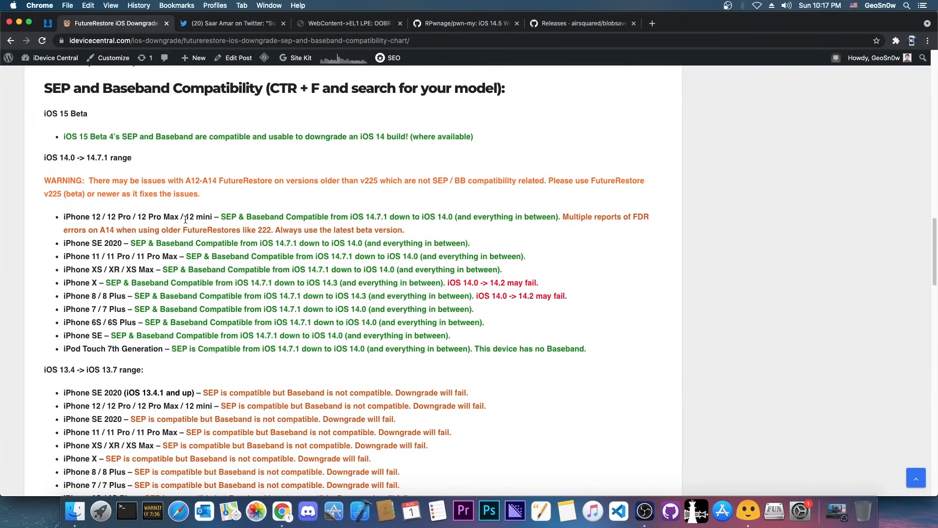
pyautogui.scroll(-3)
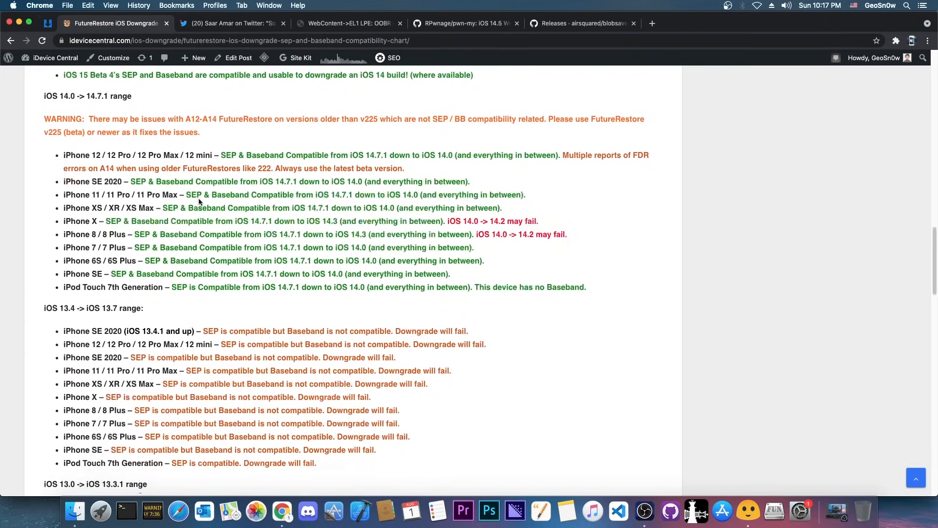
pyautogui.scroll(-3)
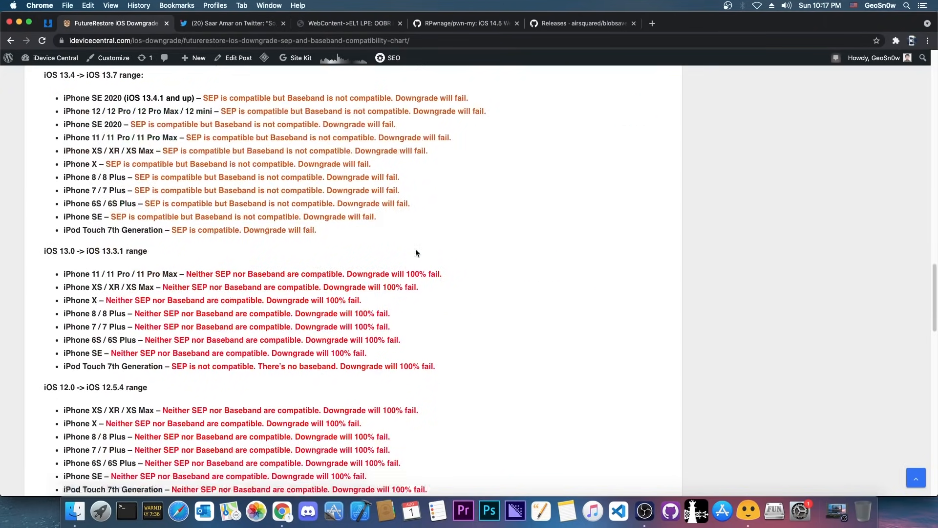
pyautogui.scroll(3)
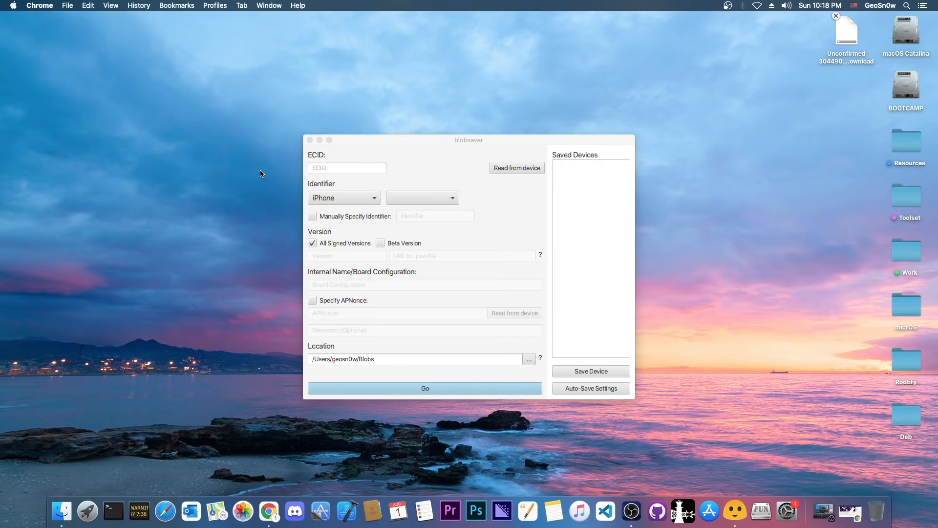
# Read the iPod Touch 7's ECID and model from device and save blobs for all signed versions.
pyautogui.click(346, 167)
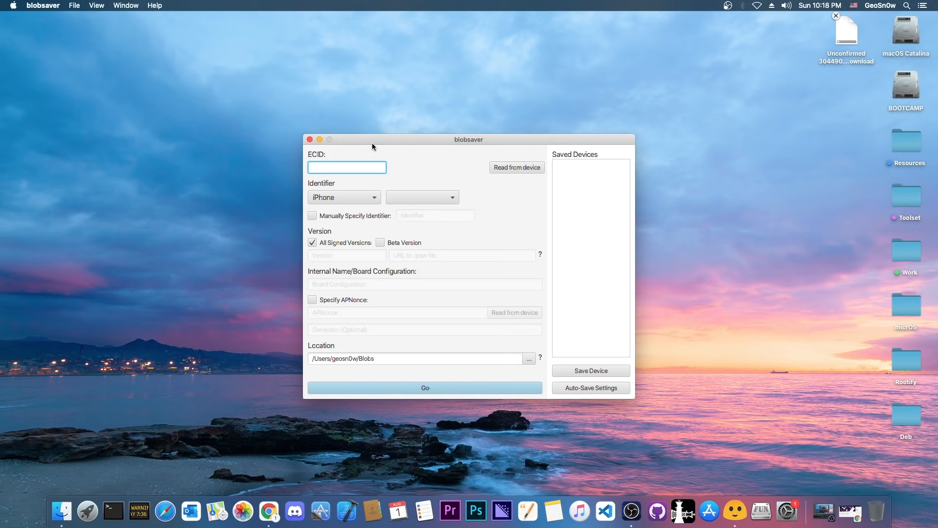
pyautogui.moveTo(358, 168)
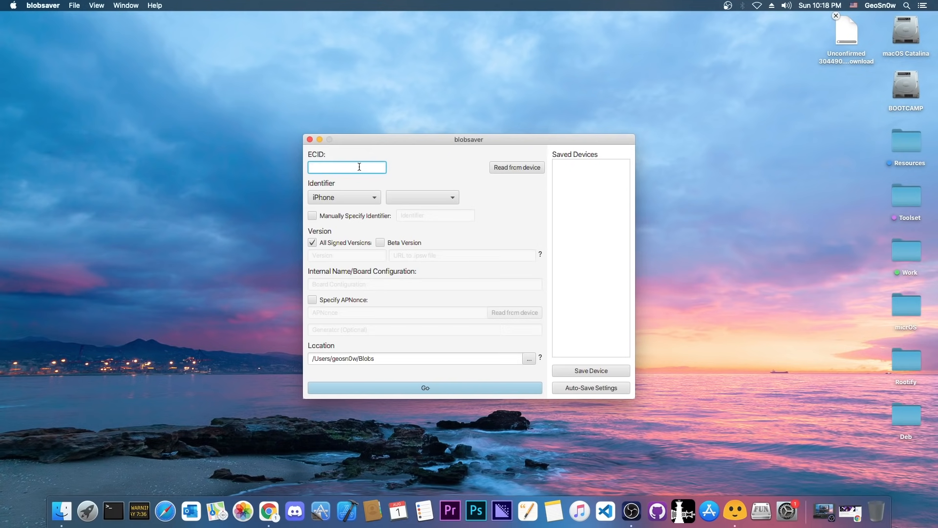
pyautogui.moveTo(585, 143)
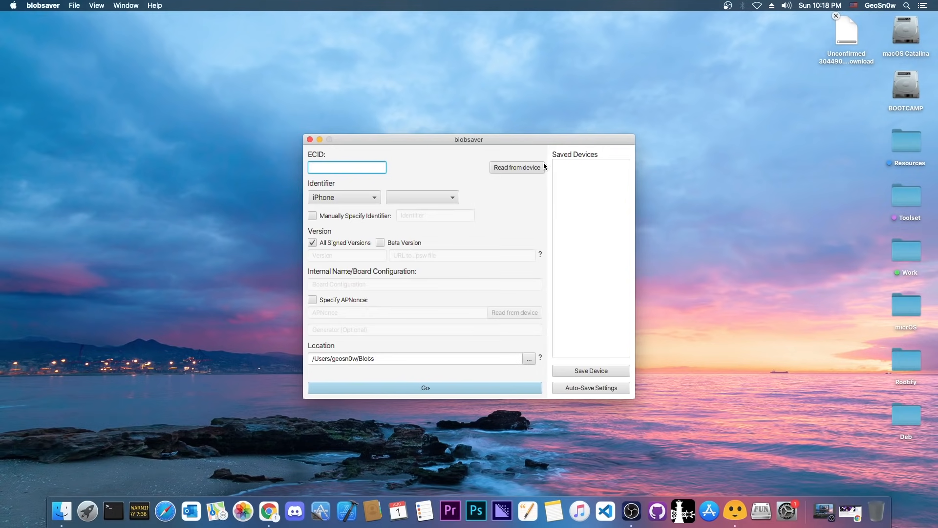
pyautogui.click(516, 167)
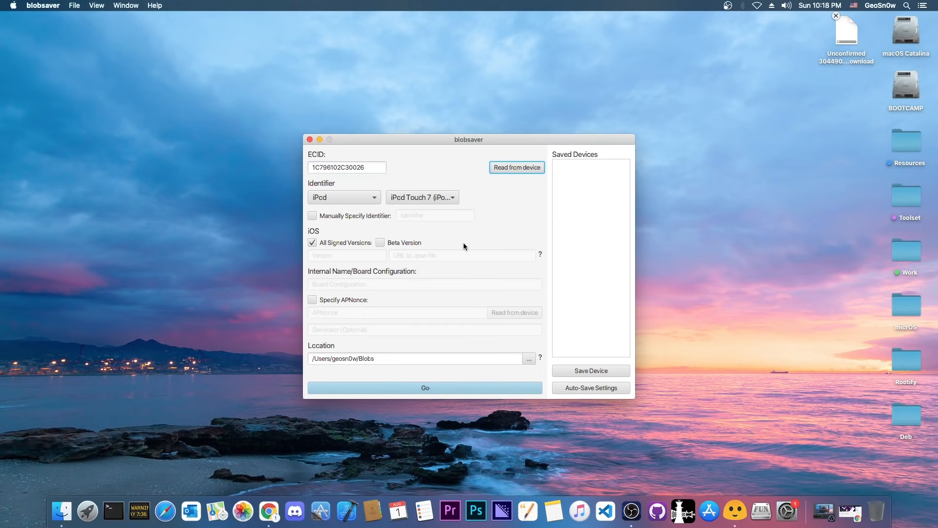
pyautogui.moveTo(375, 162)
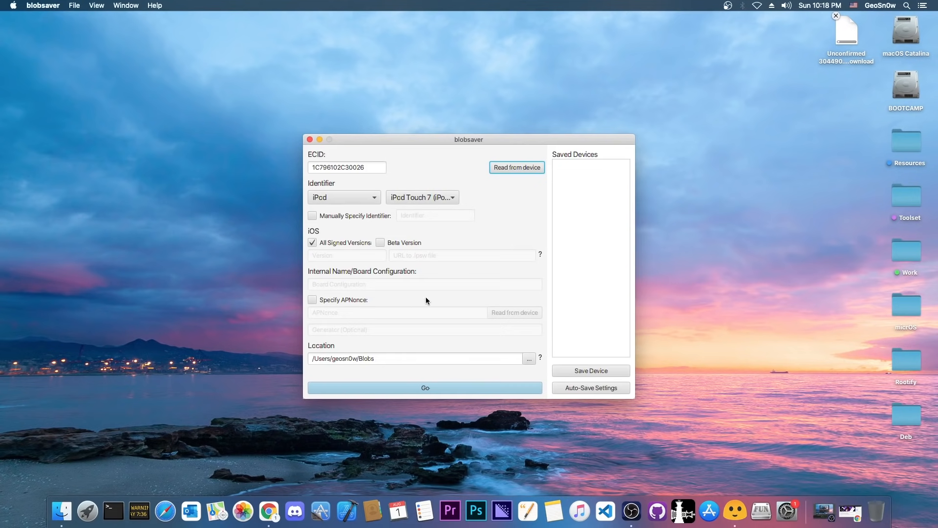
pyautogui.moveTo(516, 324)
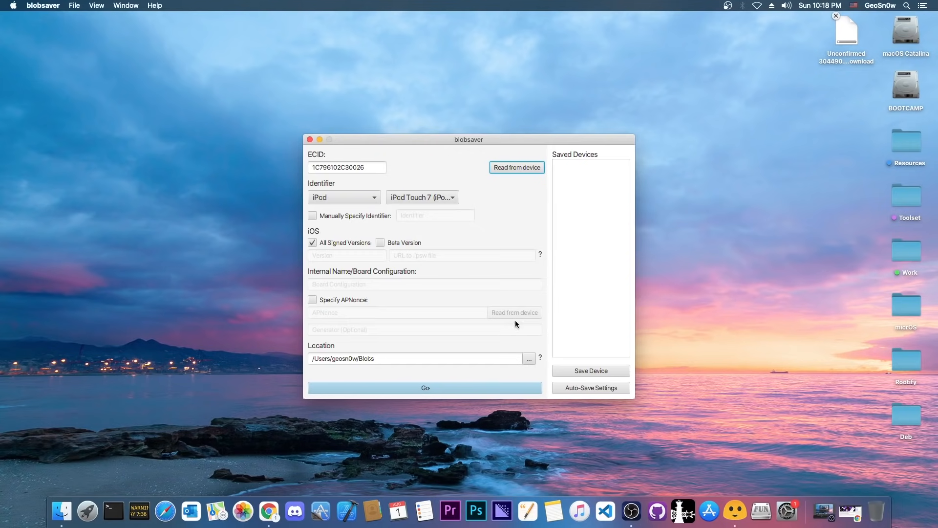
pyautogui.moveTo(484, 314)
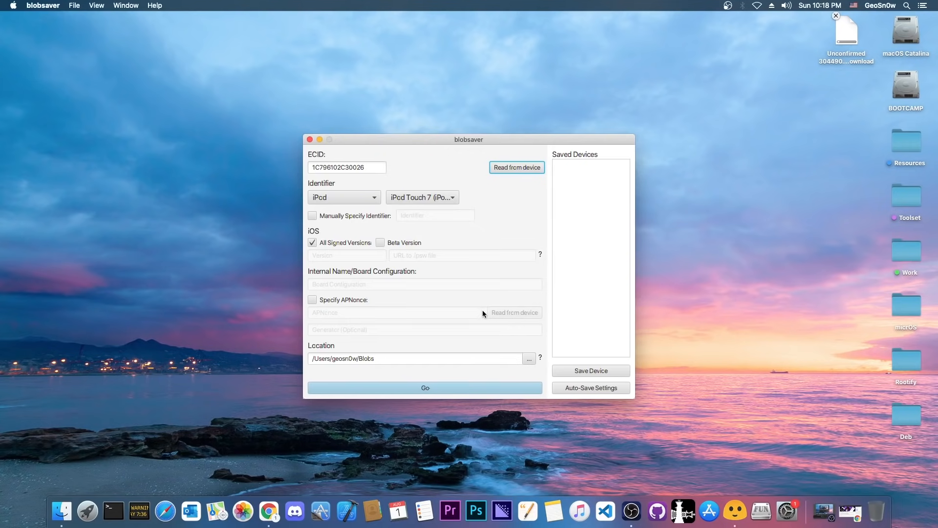
pyautogui.click(425, 388)
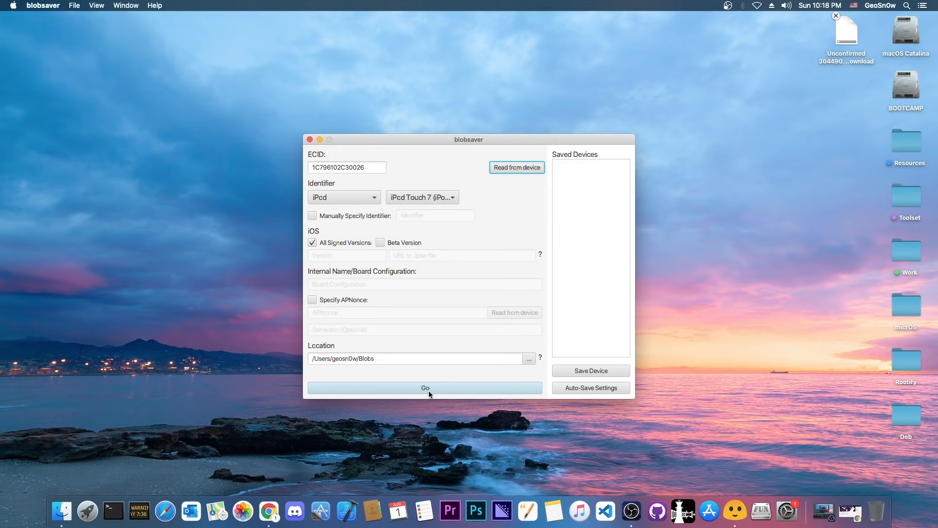
pyautogui.click(425, 388)
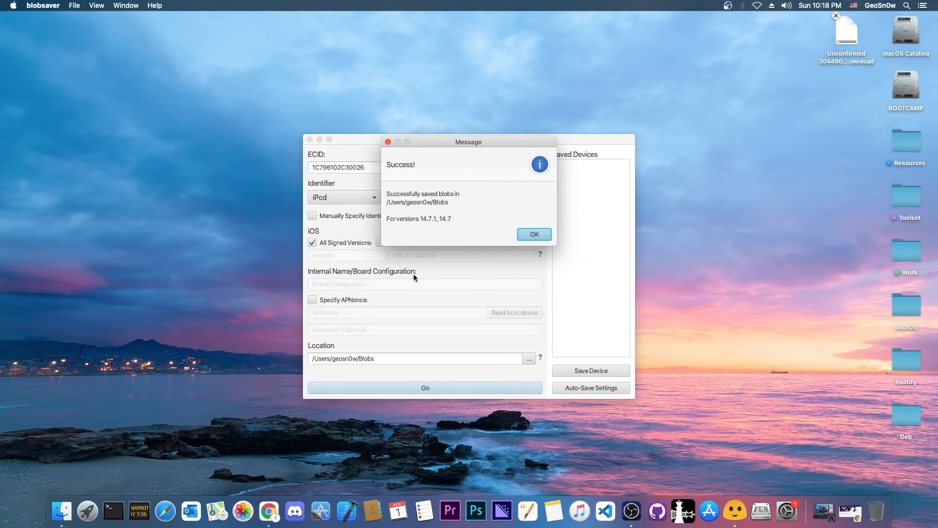
pyautogui.moveTo(450, 231)
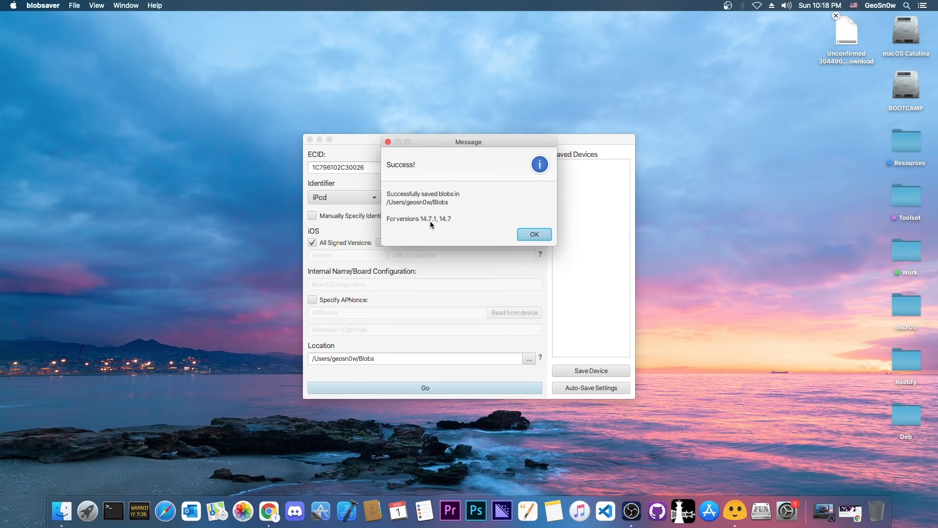
# Dismiss the blobs-saved Success message, leaving the filled iPod Touch 7 form.
pyautogui.click(534, 234)
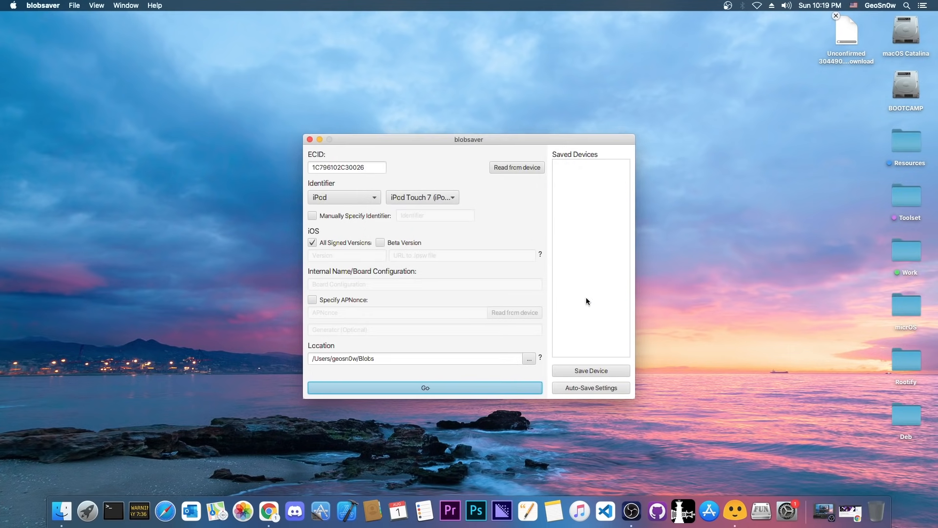
pyautogui.moveTo(436, 192)
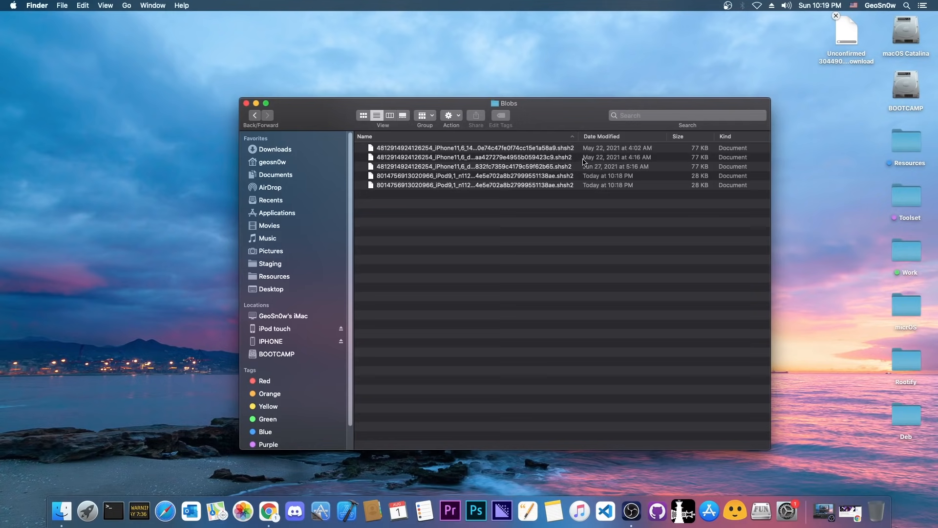
pyautogui.moveTo(468, 97)
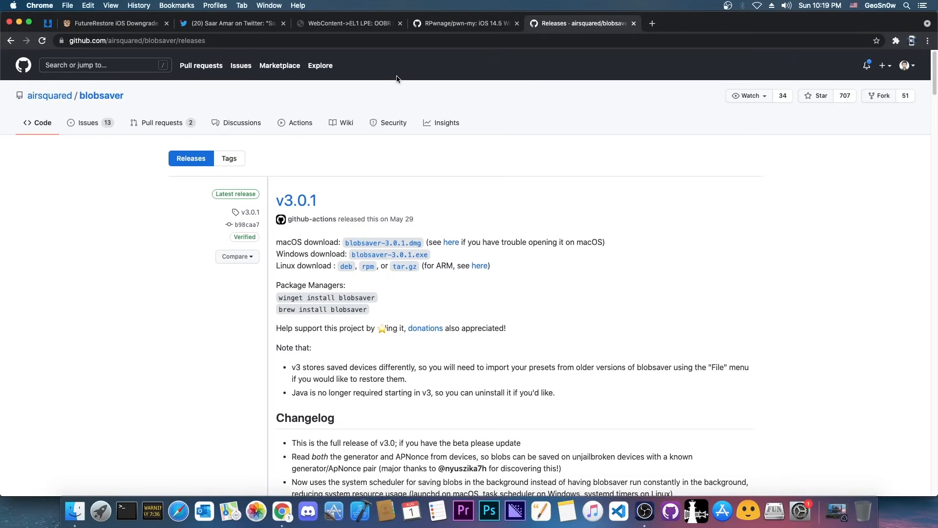
pyautogui.moveTo(134, 249)
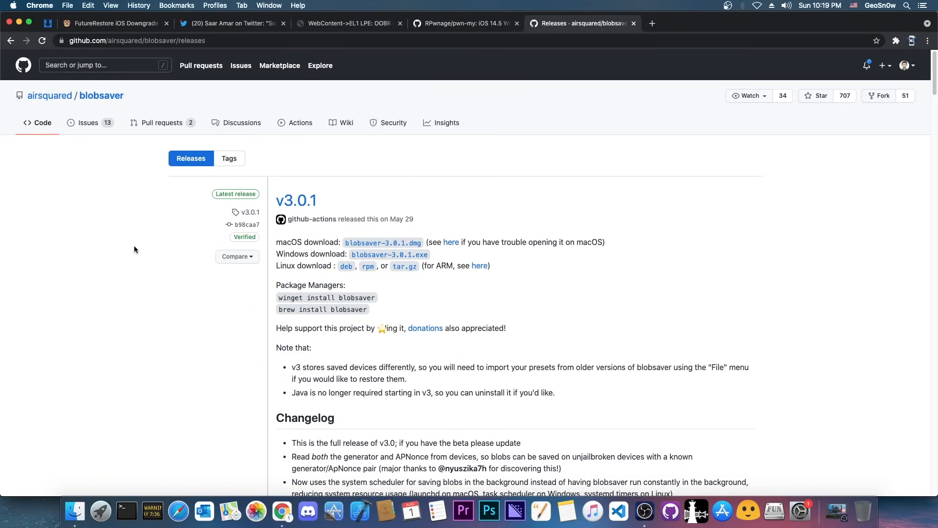
# Go from the iDevice Central article to its iOS Signing Status page.
pyautogui.click(113, 24)
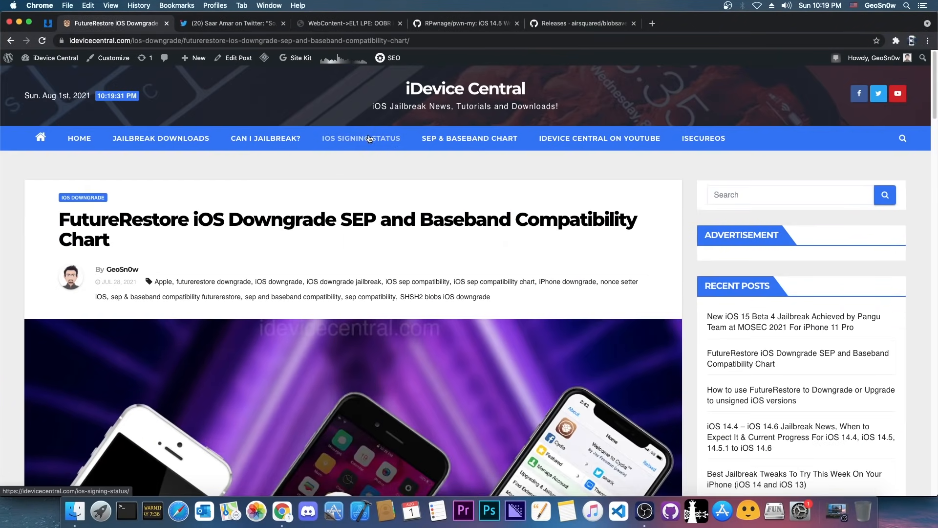
pyautogui.click(233, 23)
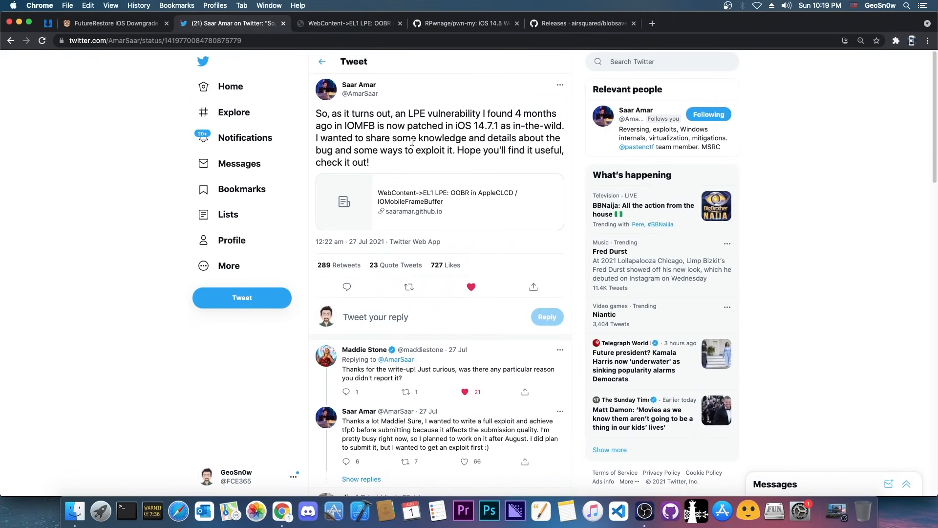
pyautogui.moveTo(127, 52)
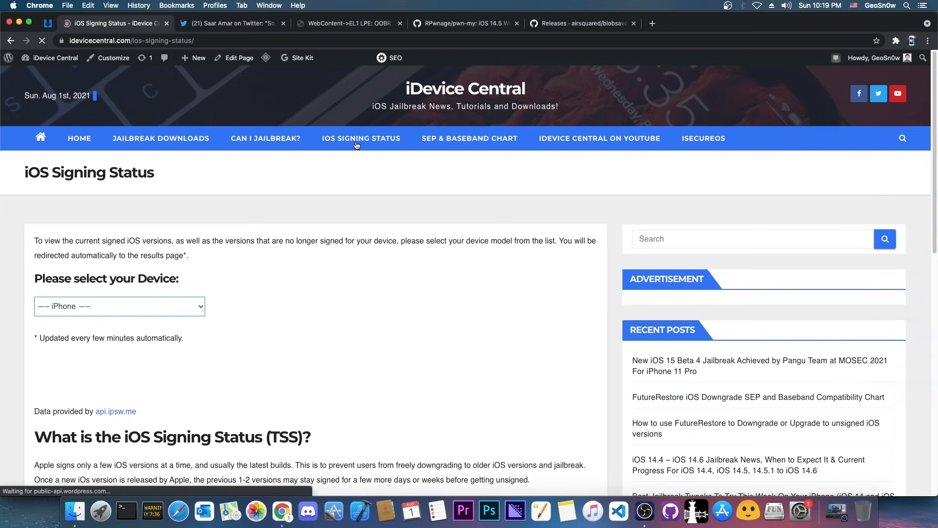
# Select iPhone 12 – iPhone13,3, read the Signed labels for 14.7.1 and 14.7, then quit Chrome.
pyautogui.click(118, 306)
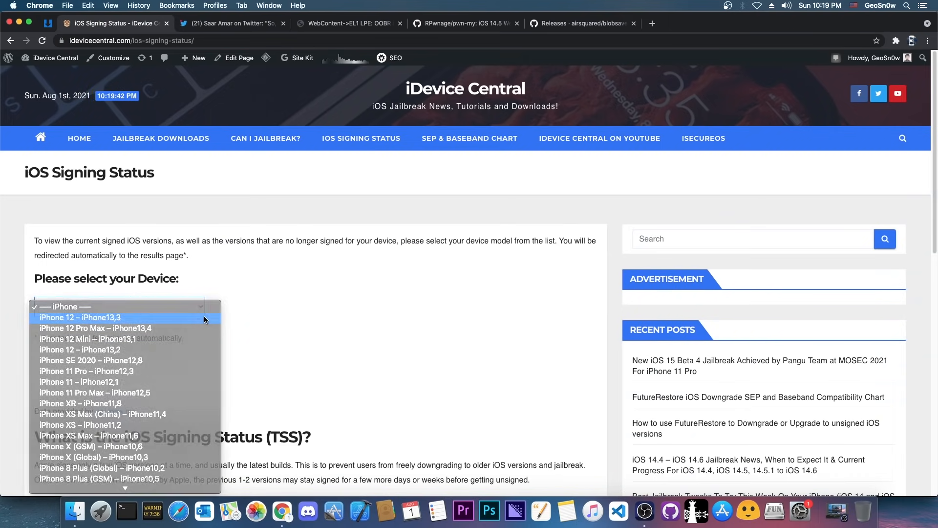
pyautogui.click(79, 316)
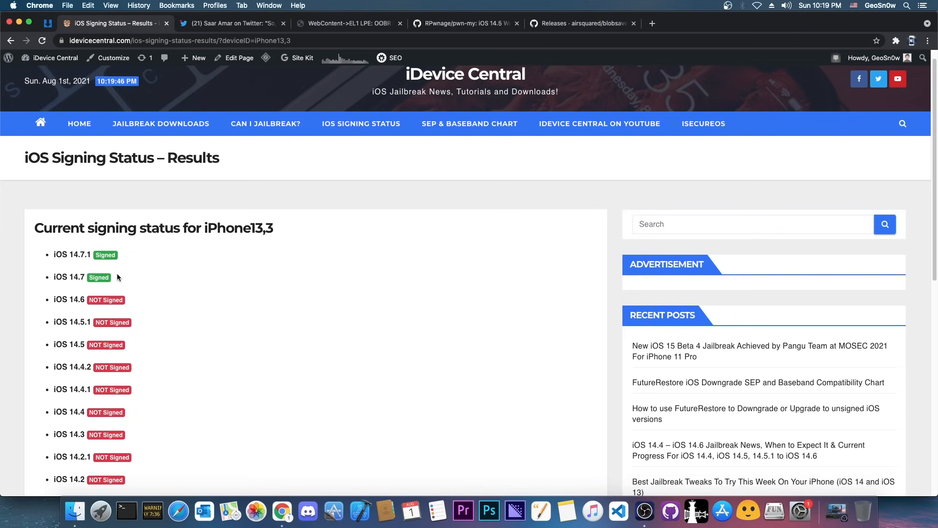
pyautogui.moveTo(111, 279)
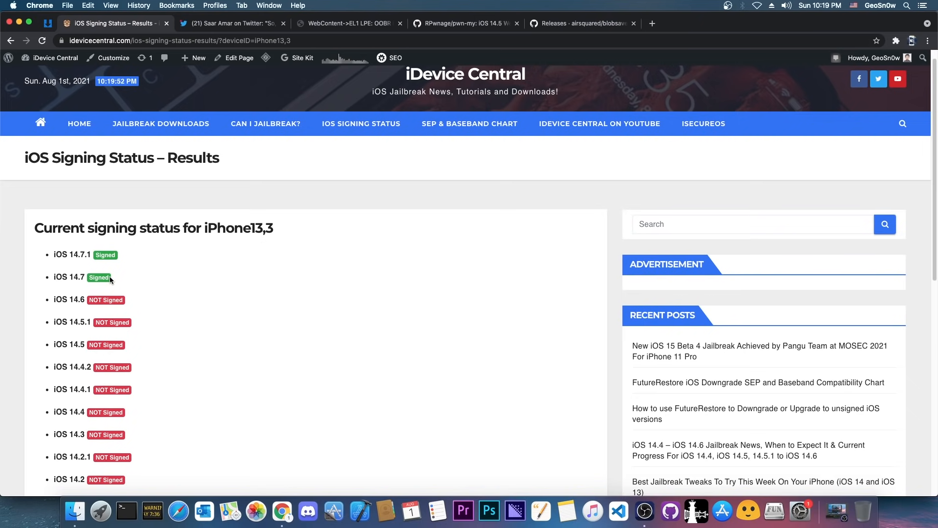
pyautogui.click(18, 22)
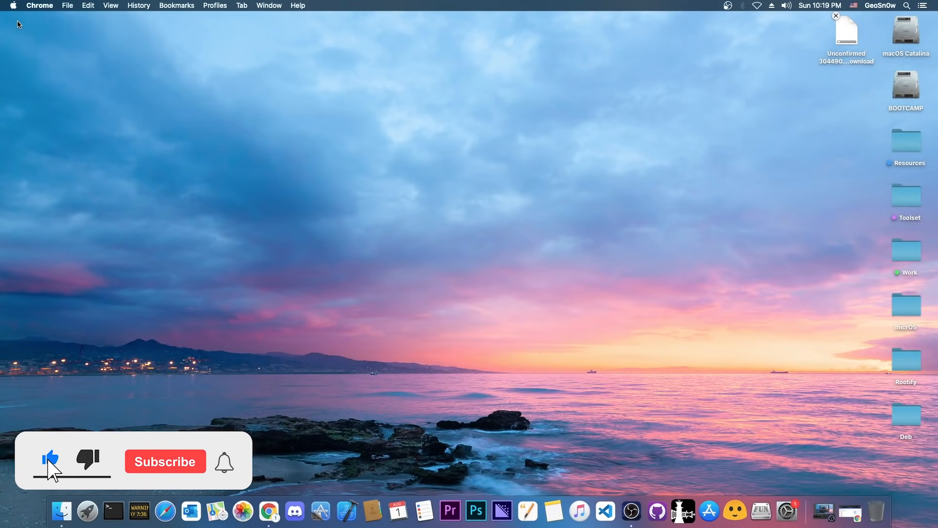
pyautogui.click(166, 460)
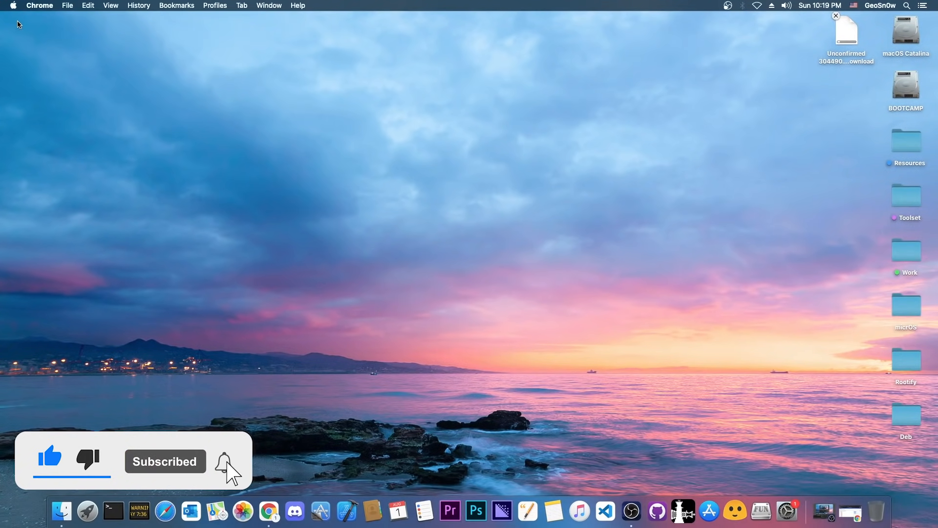